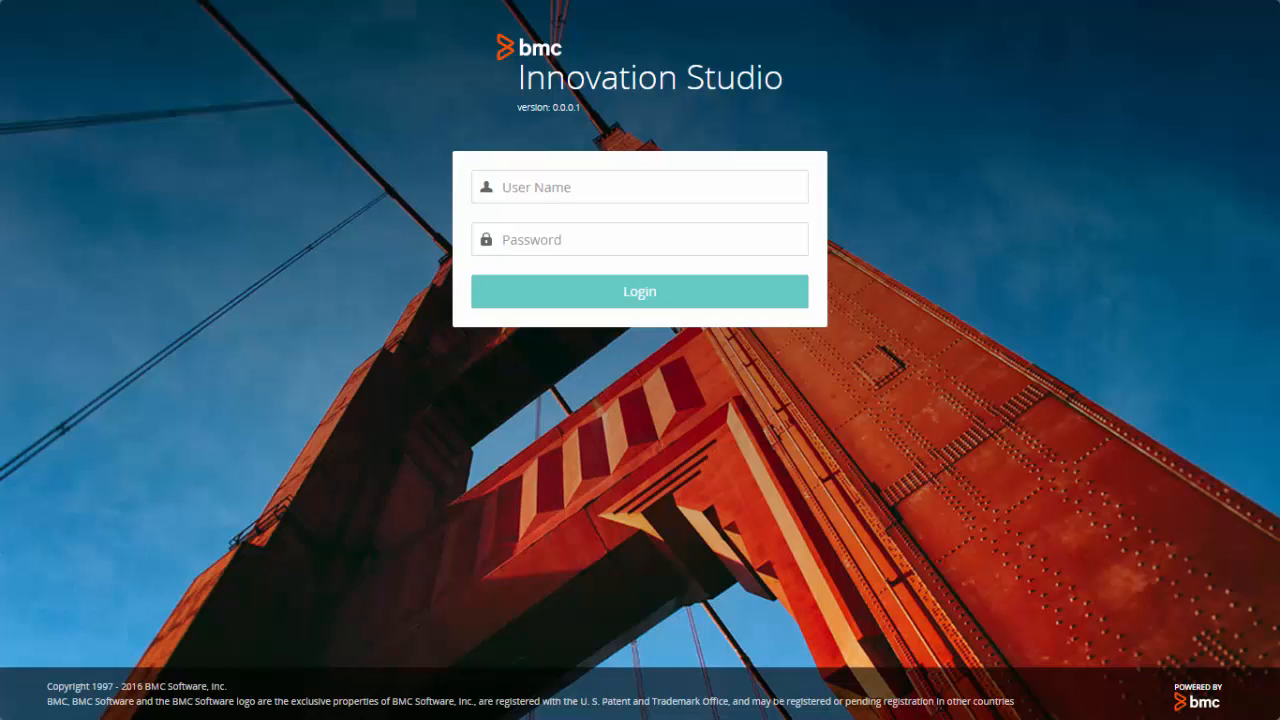
Sign in to BMC Innovation Studio
click(639, 291)
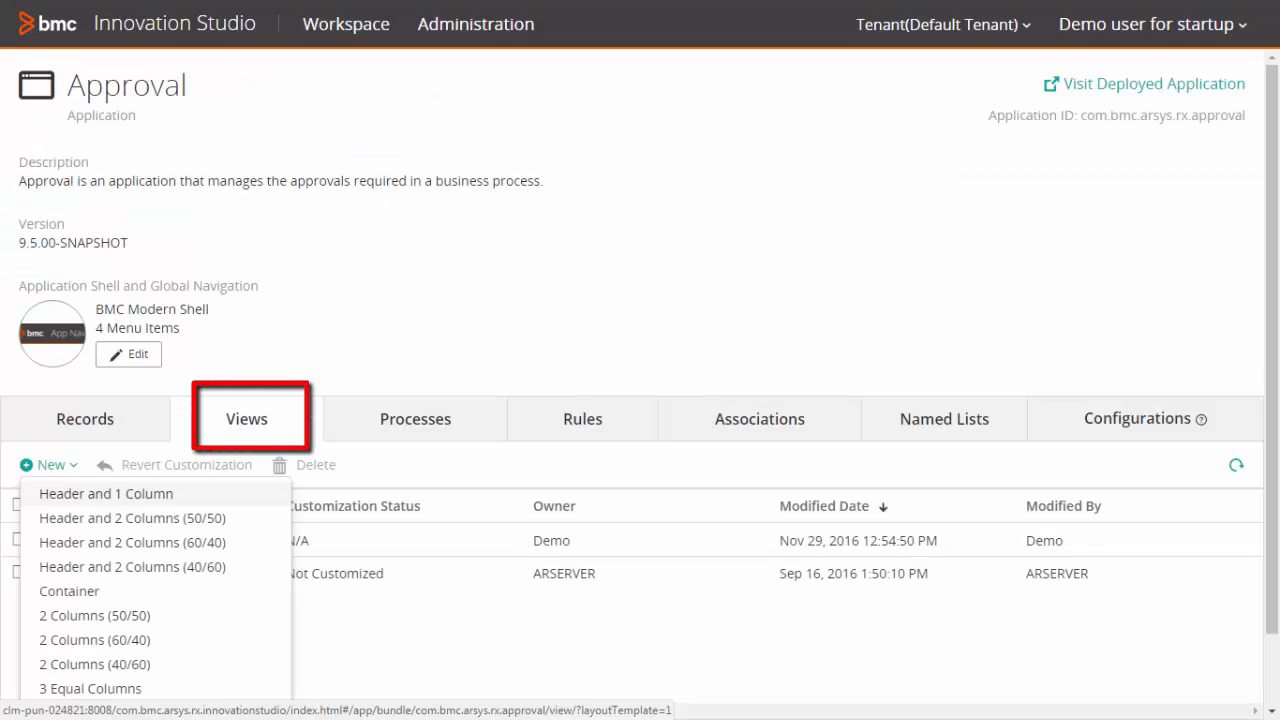
mouse_move(69, 591)
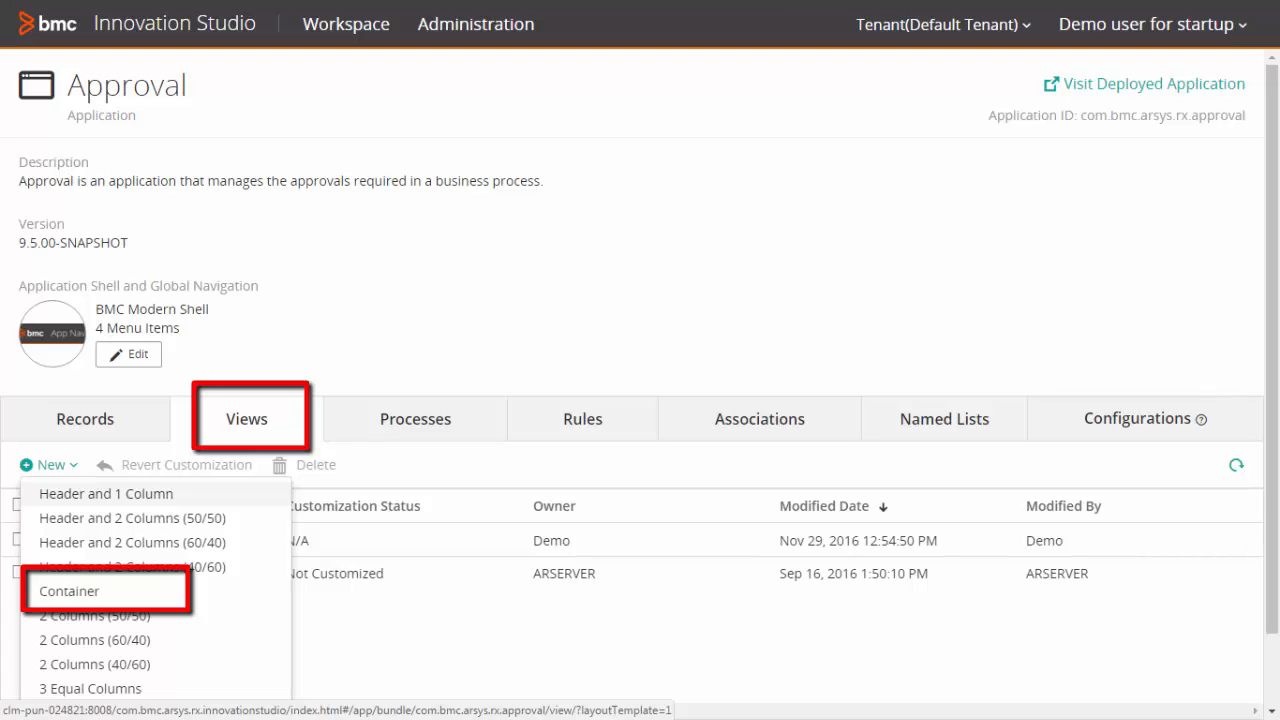
Create a new Task Manager view from the Container layout template
click(69, 591)
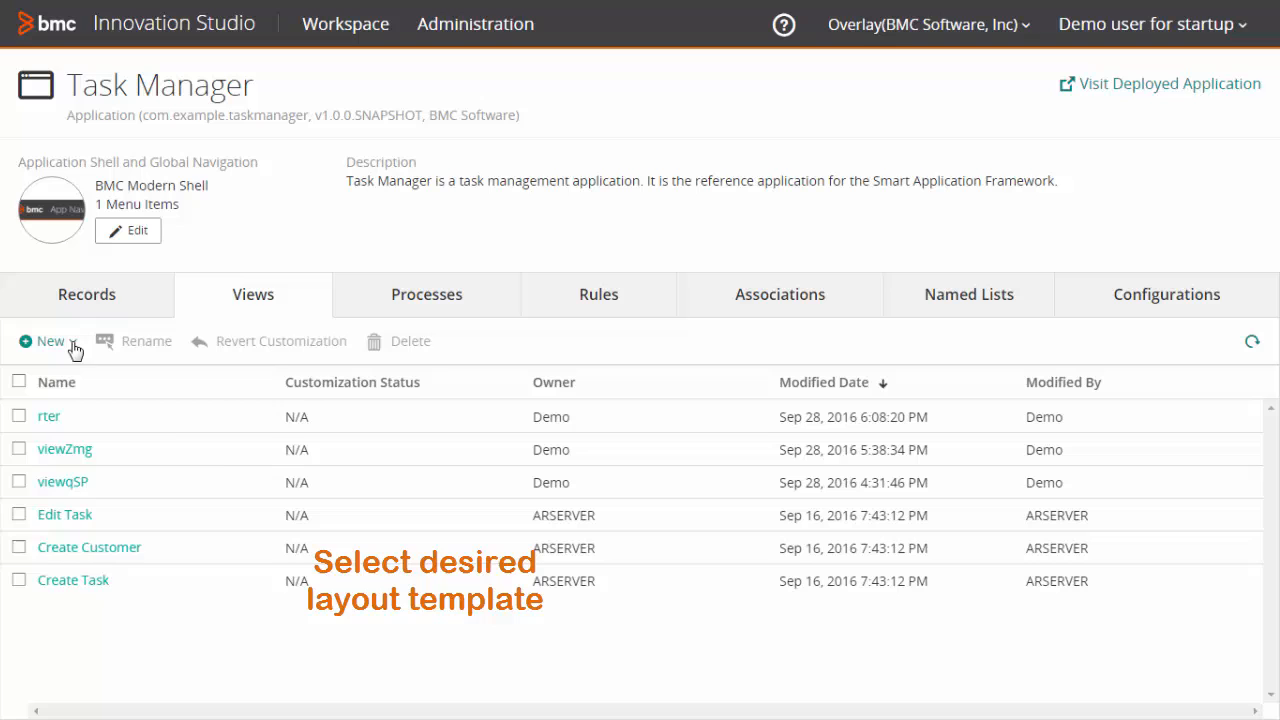
click(48, 341)
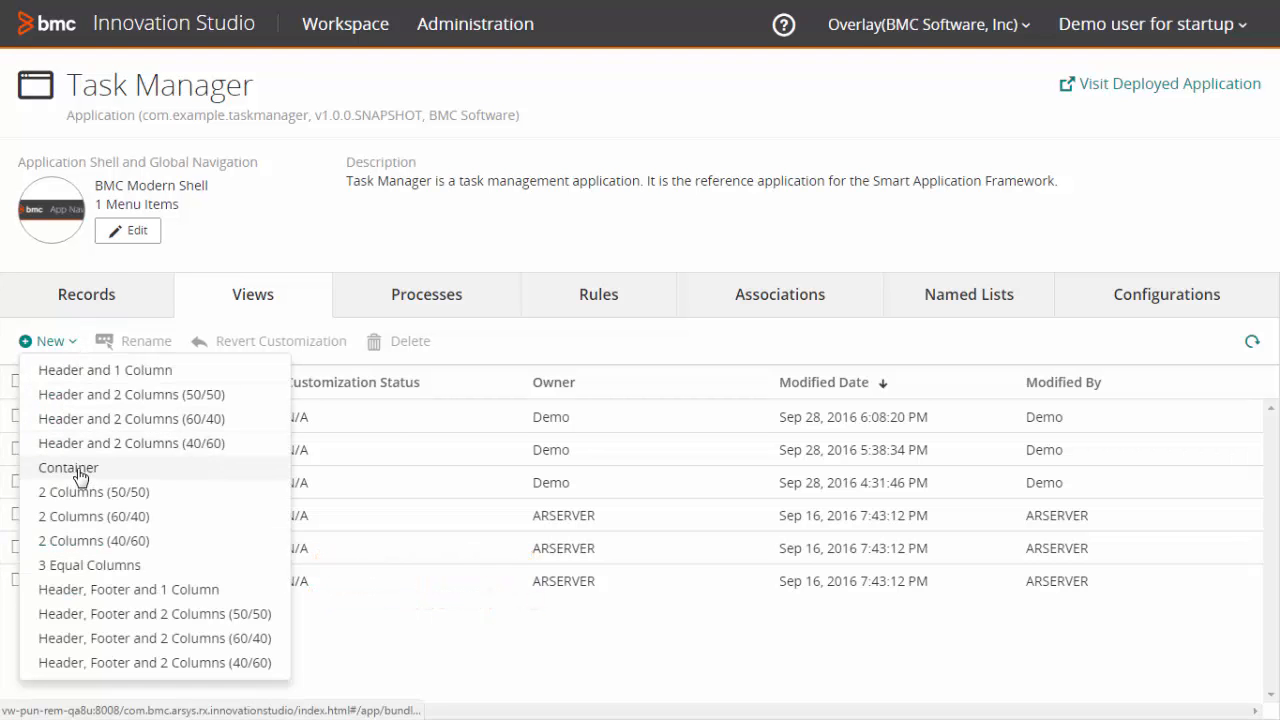
click(68, 467)
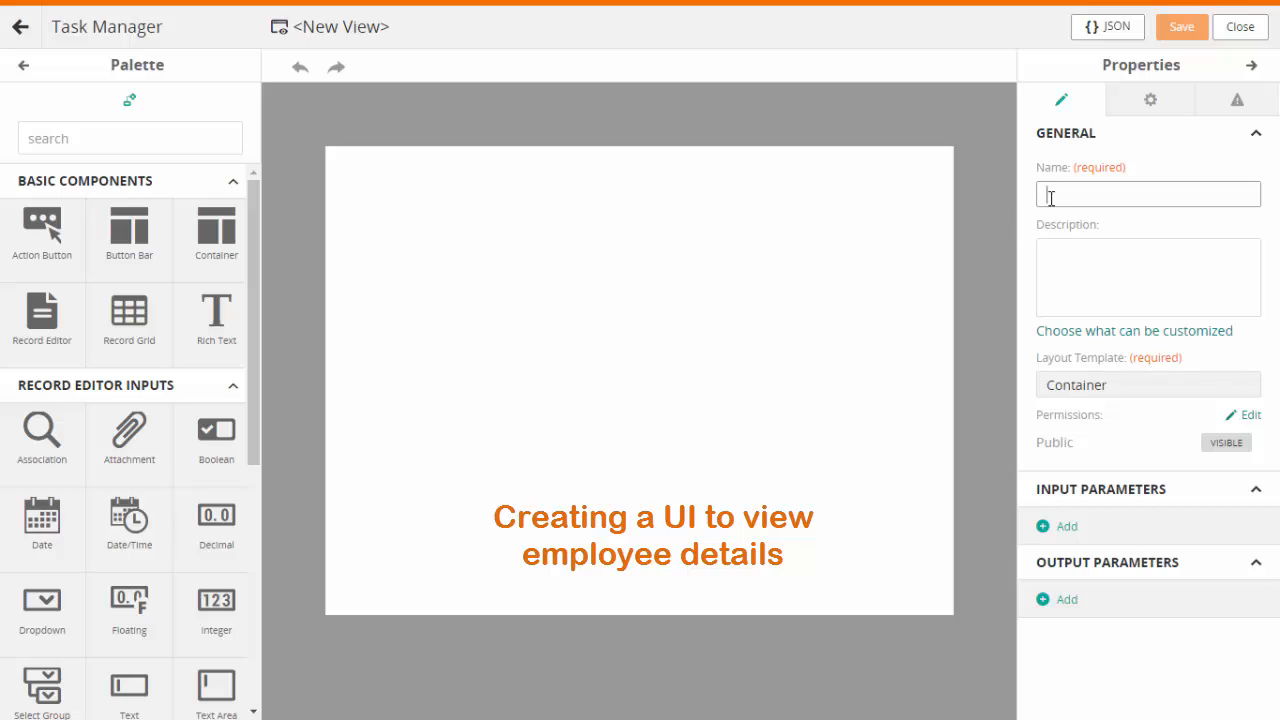
Name the new view 'Employee Details'
text(Empl)
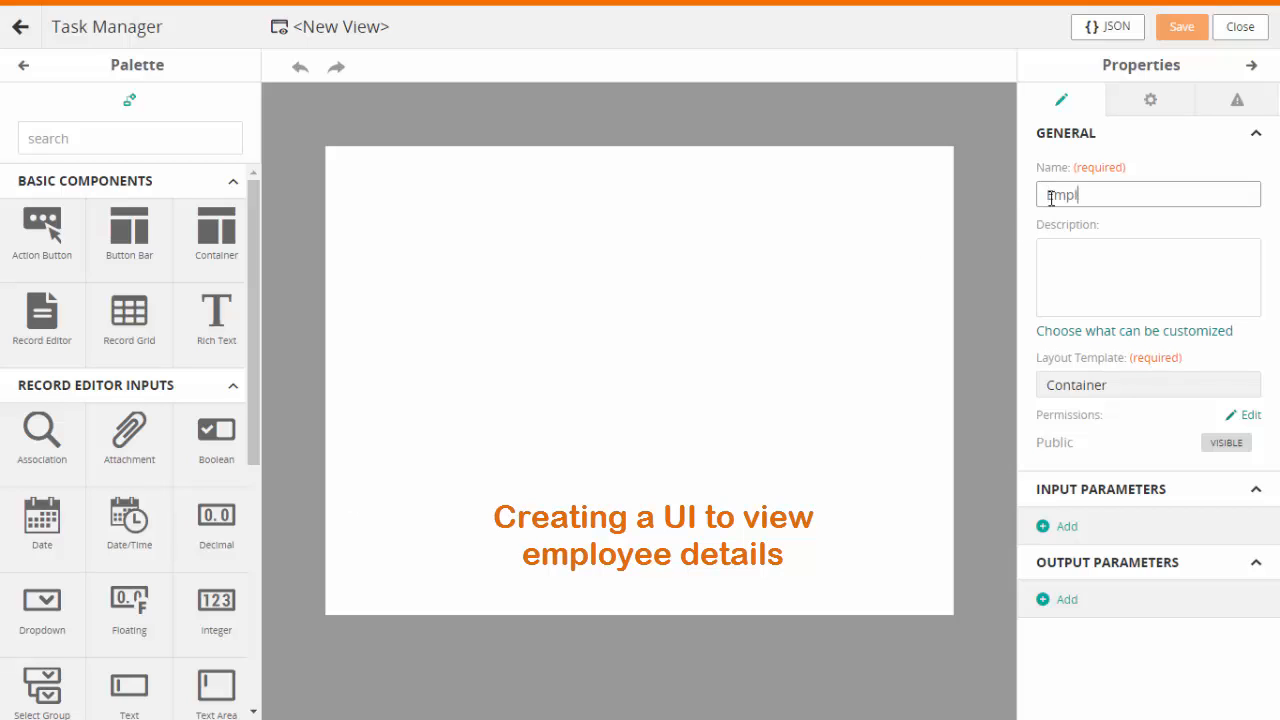
text(Employee Det)
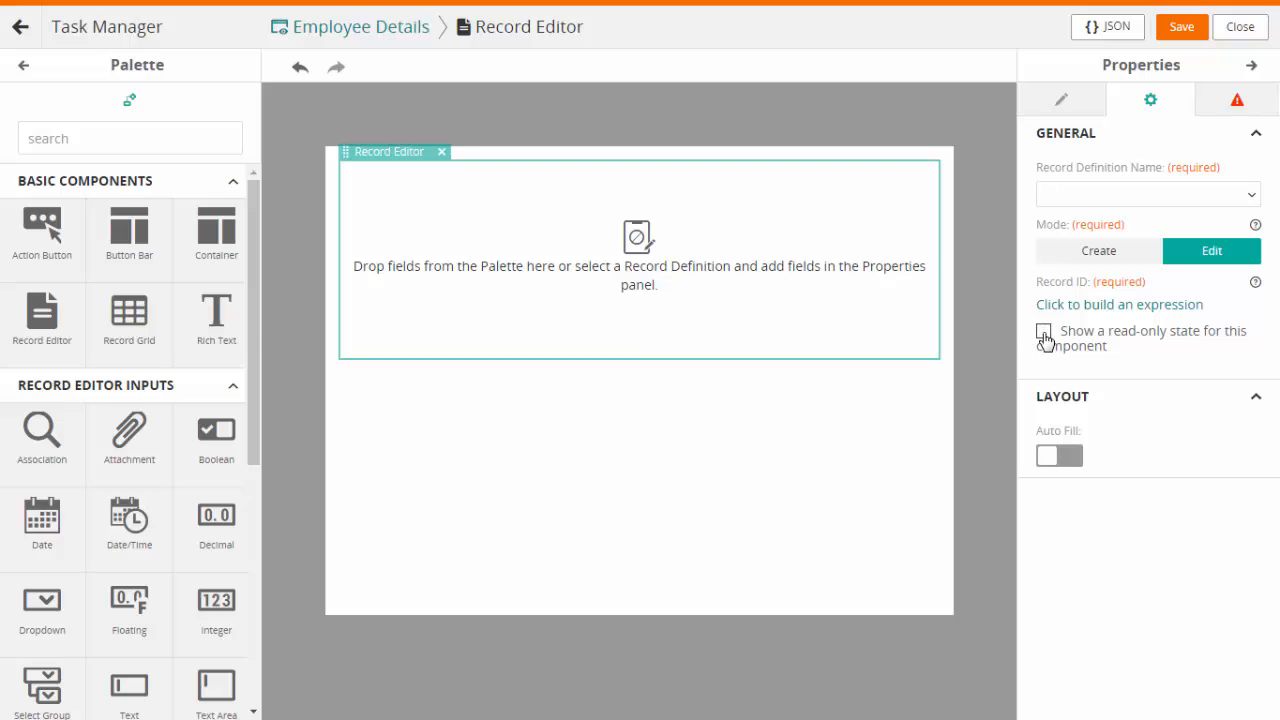
Enable the record editor's read-only state and open the record definition list
click(1044, 332)
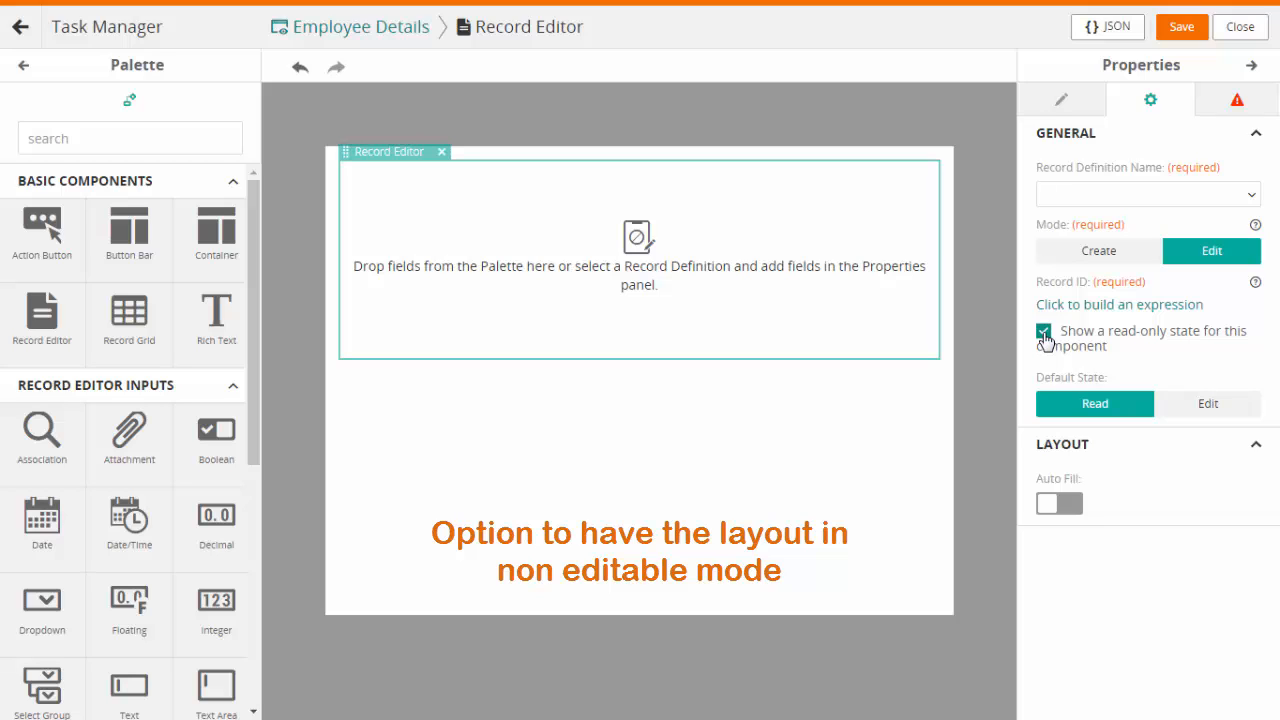
click(1044, 331)
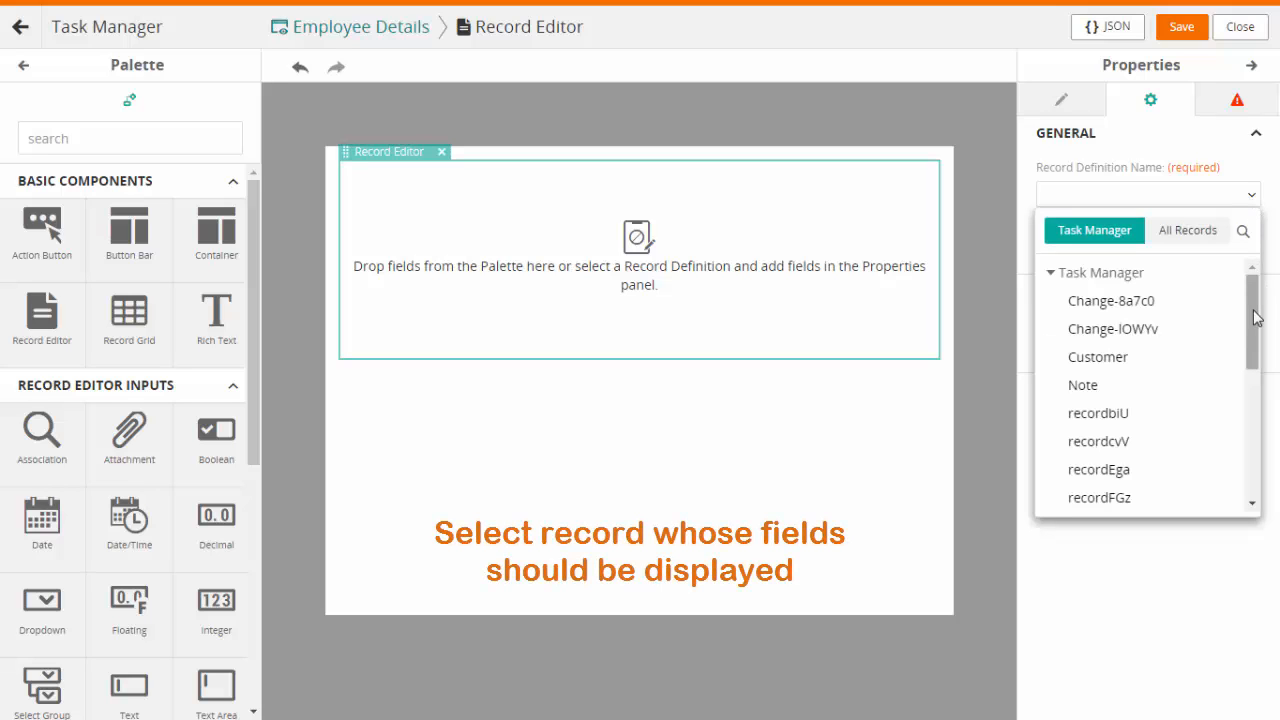
Set the record editor's record definition to Foundation's Employee, keeping Create mode
scroll(down, 3)
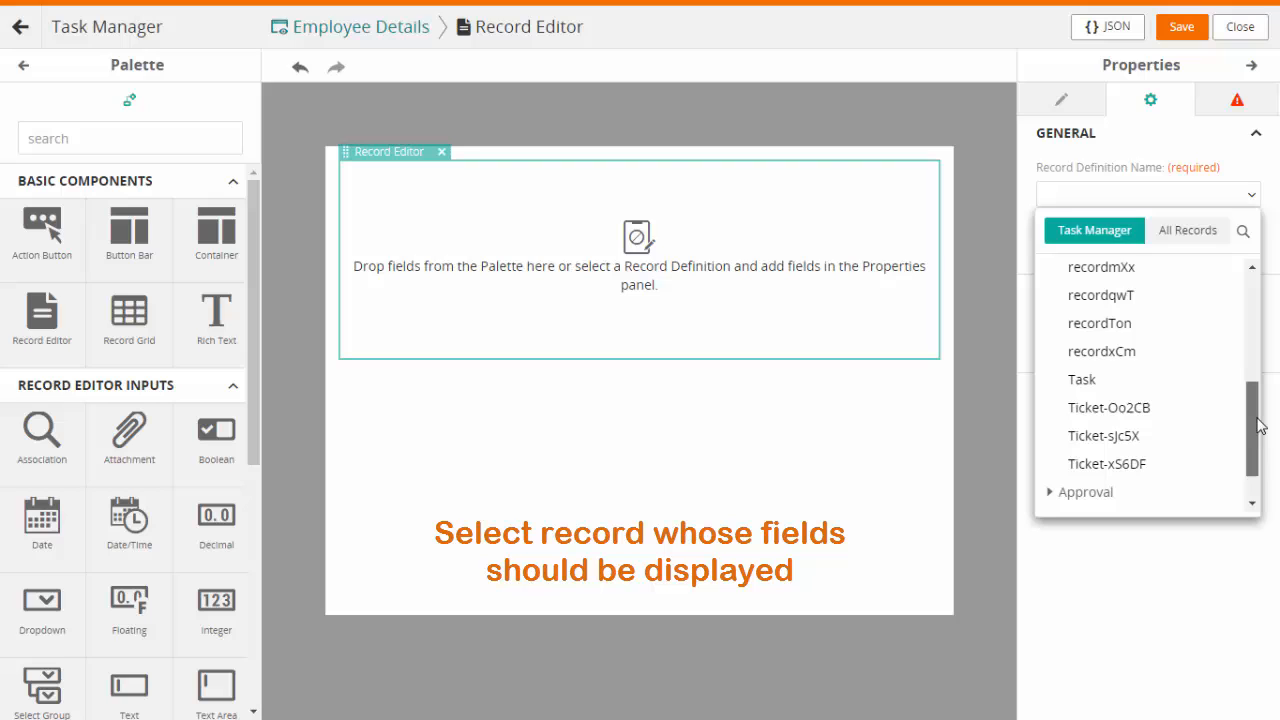
scroll(down, 3)
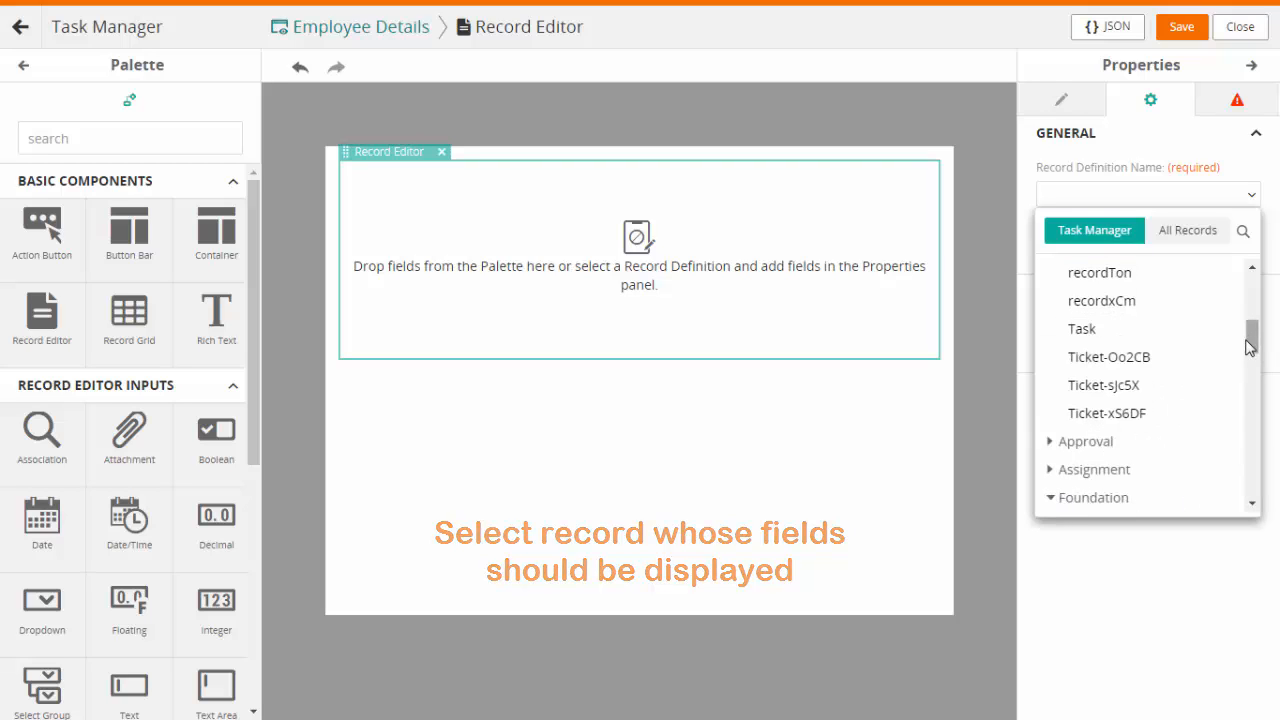
scroll(down, 3)
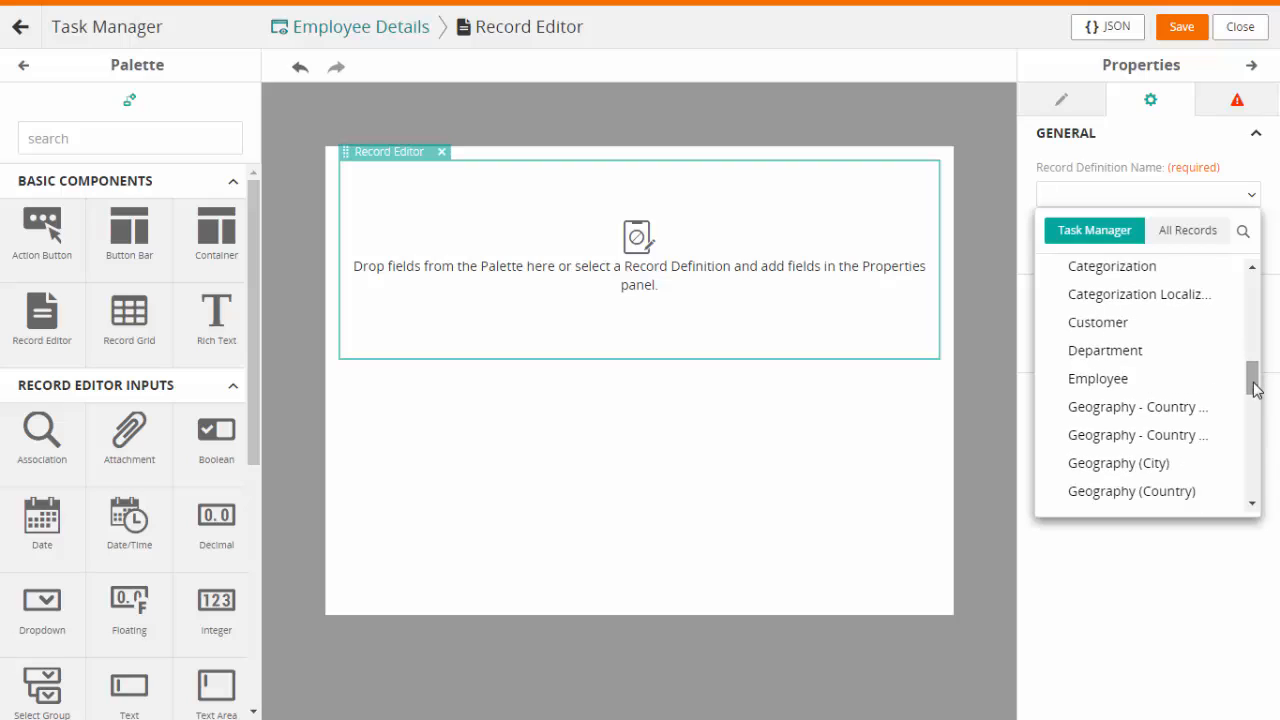
click(1098, 378)
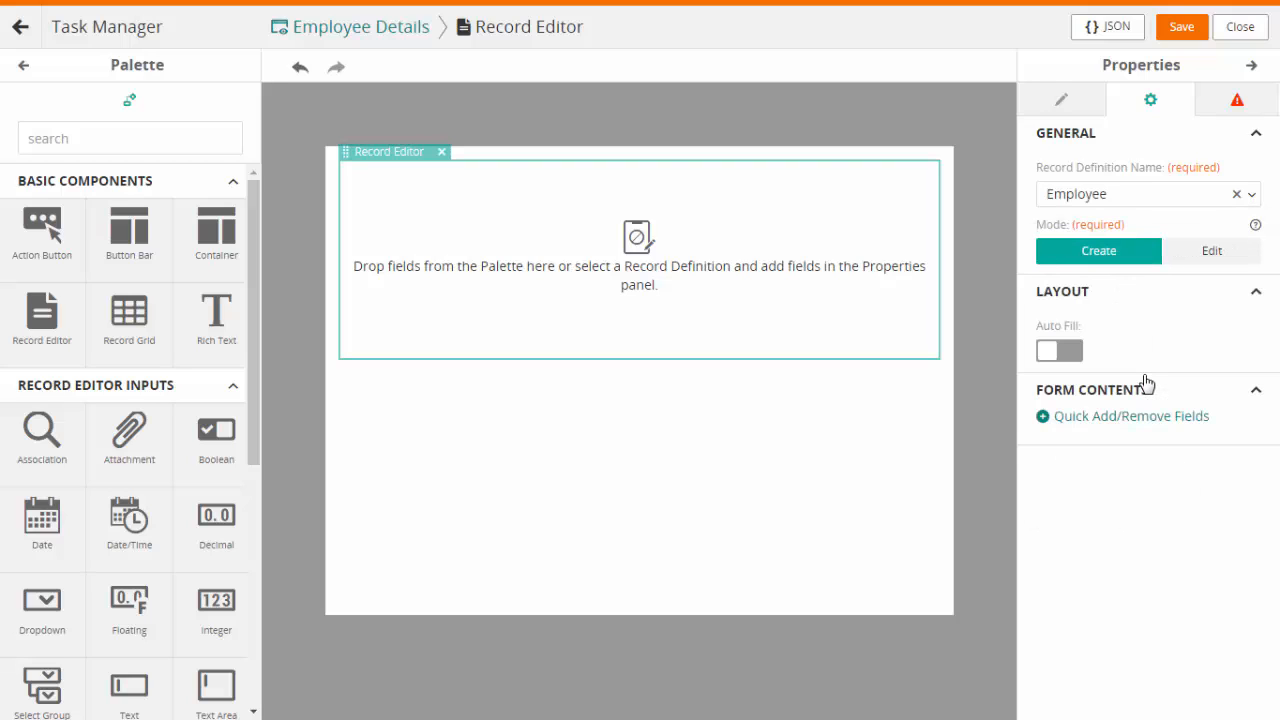
click(1131, 416)
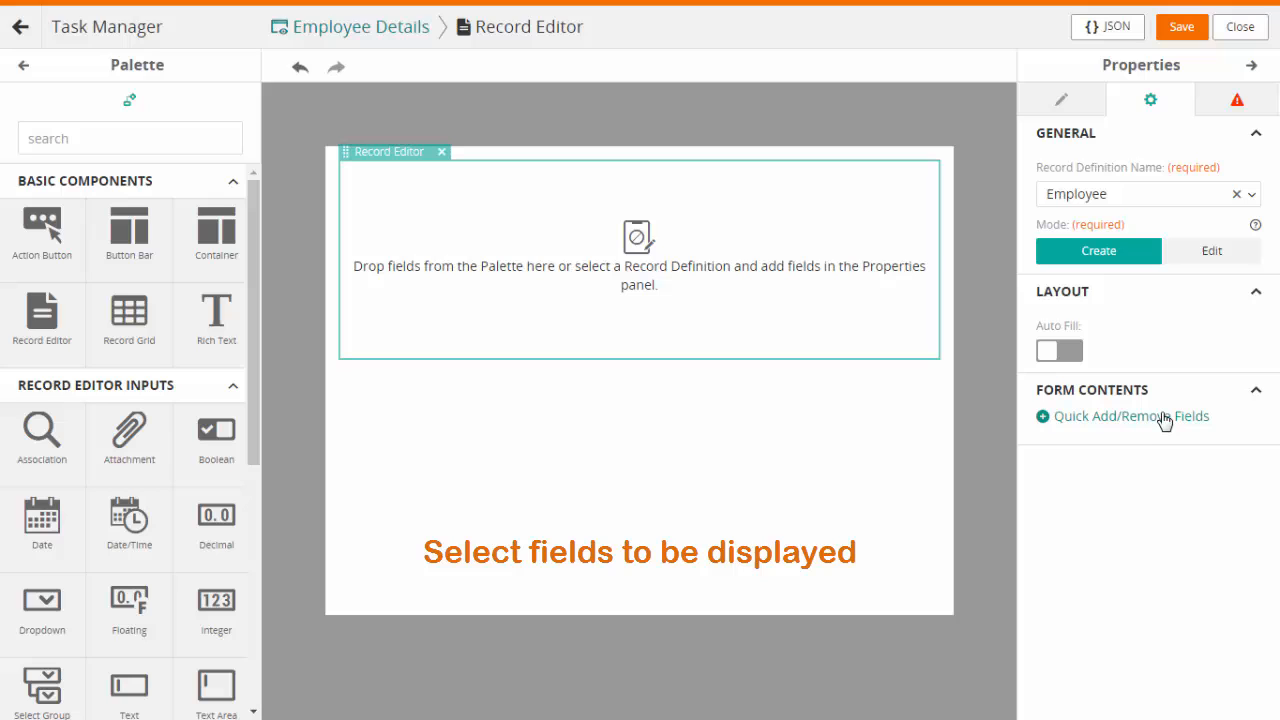
Add First Name, Last Name, Employee Type, Description and Status fields to the form
click(1121, 416)
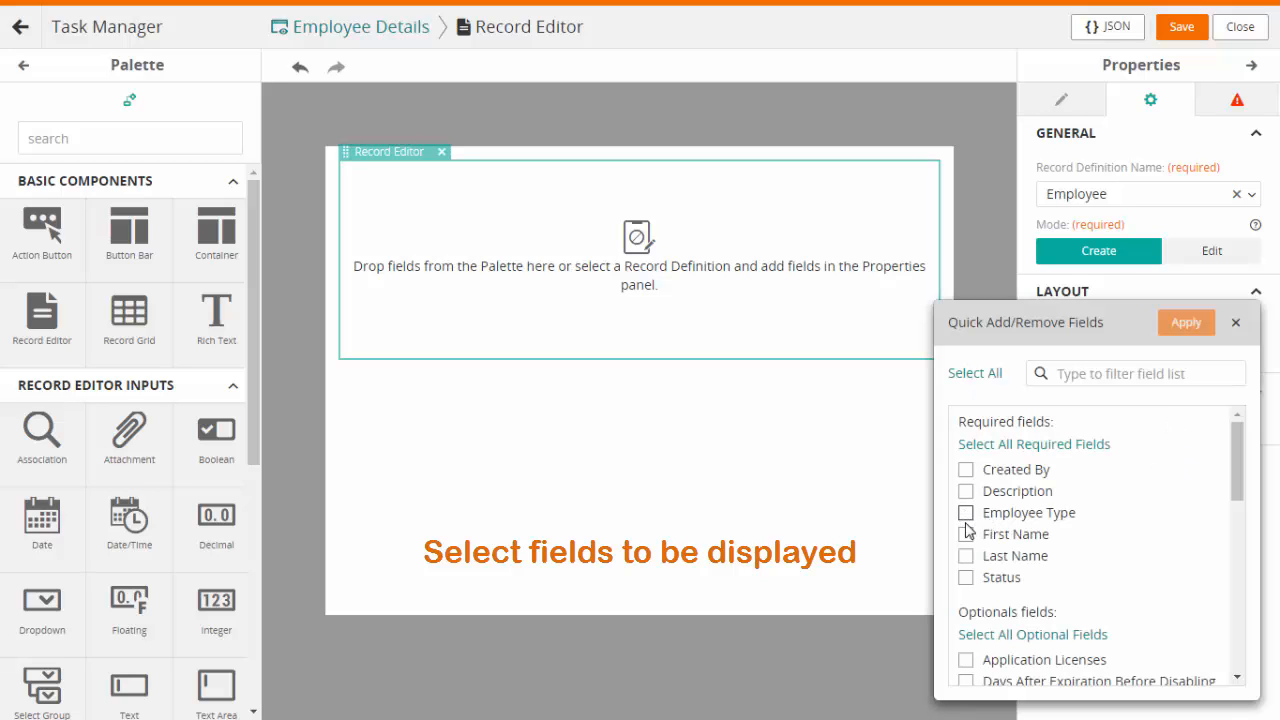
click(965, 534)
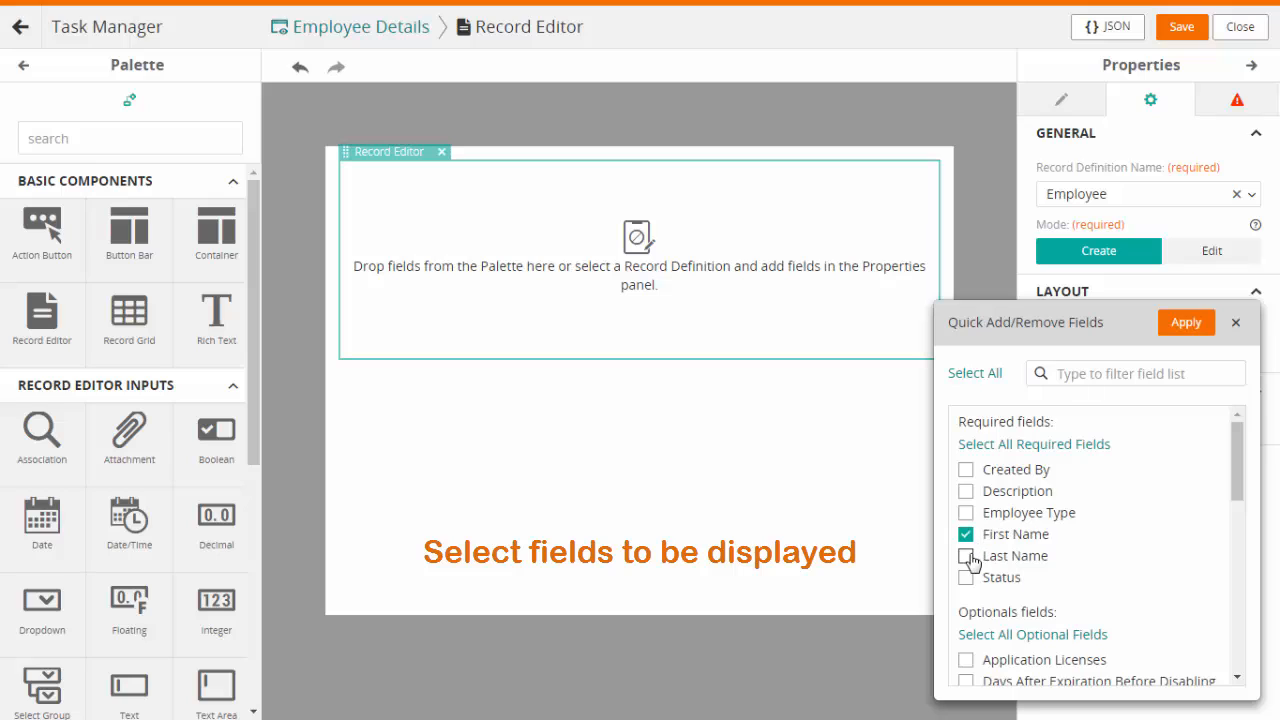
click(965, 556)
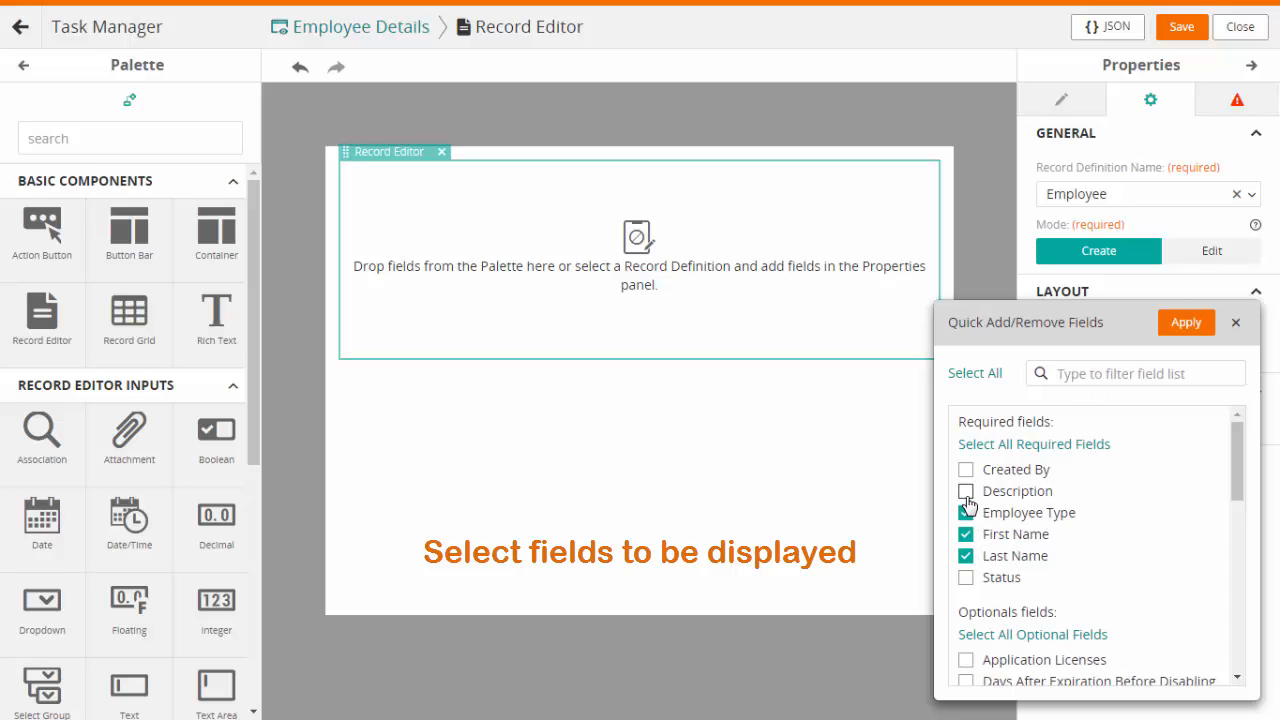
click(965, 490)
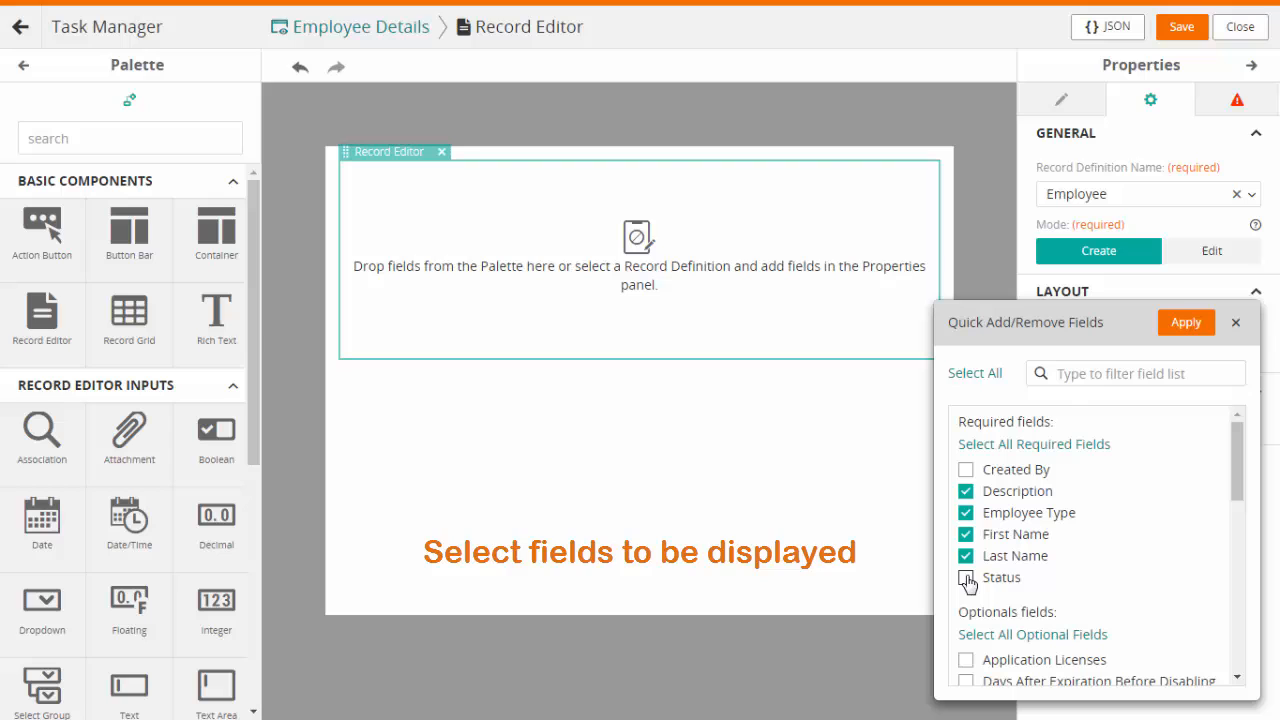
click(1186, 322)
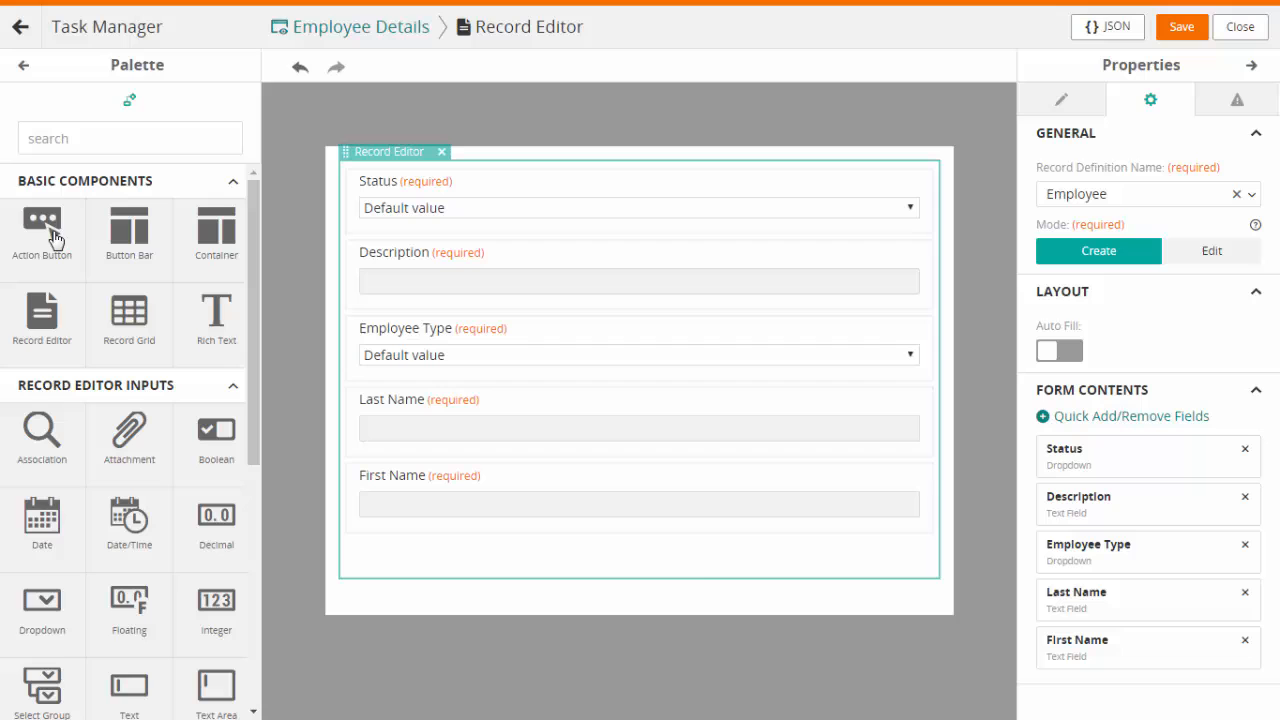
Place an action button labelled 'Save' below the form and save the view
drag(42, 225, 397, 580)
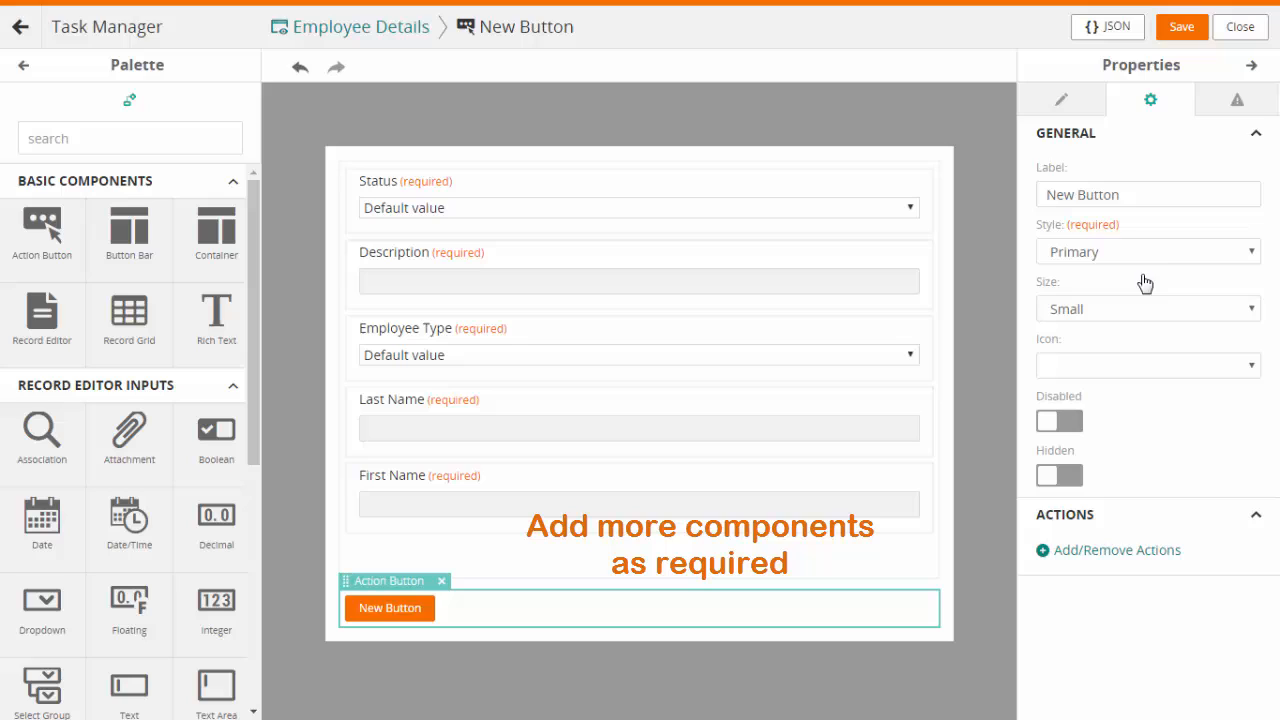
click(1148, 194)
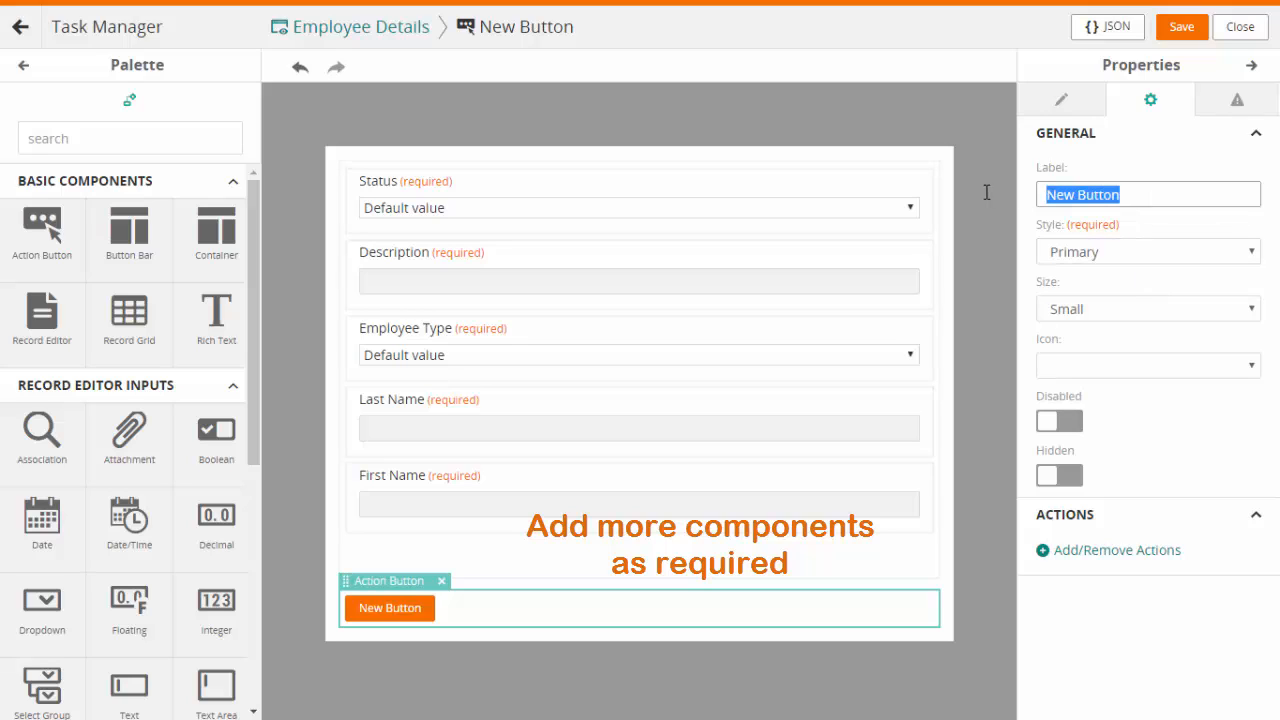
text(Save)
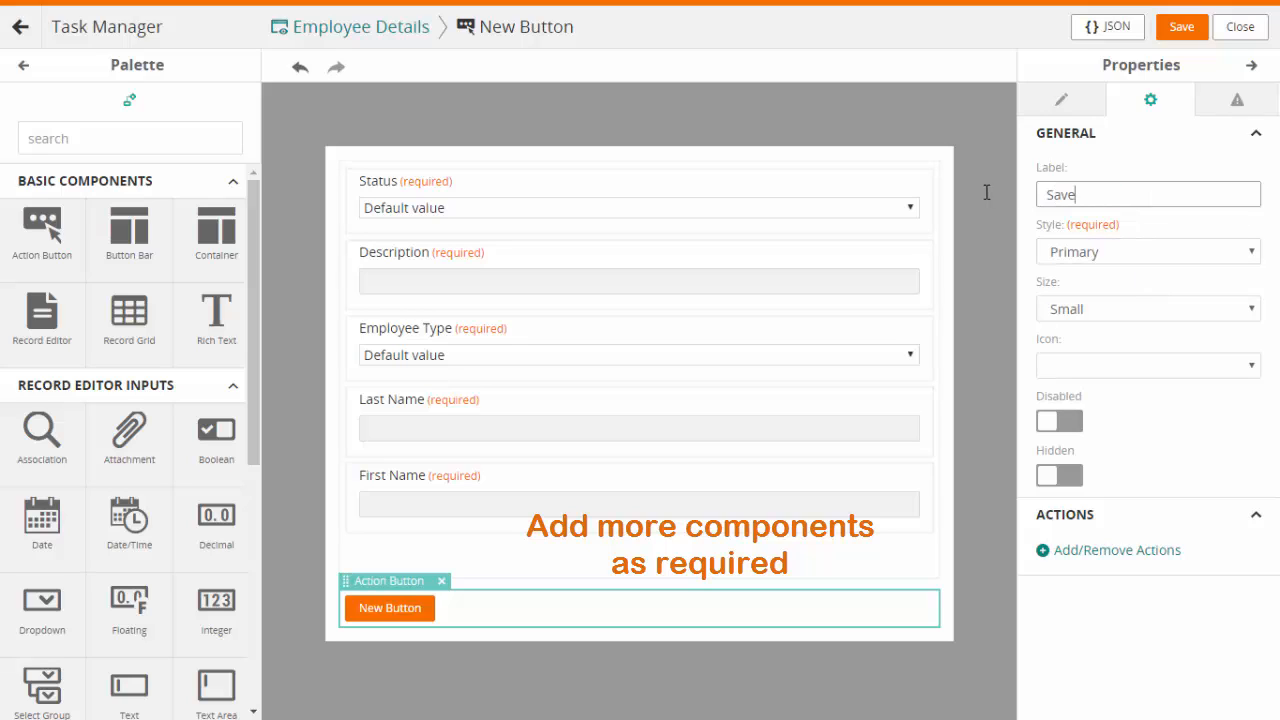
text(Save)
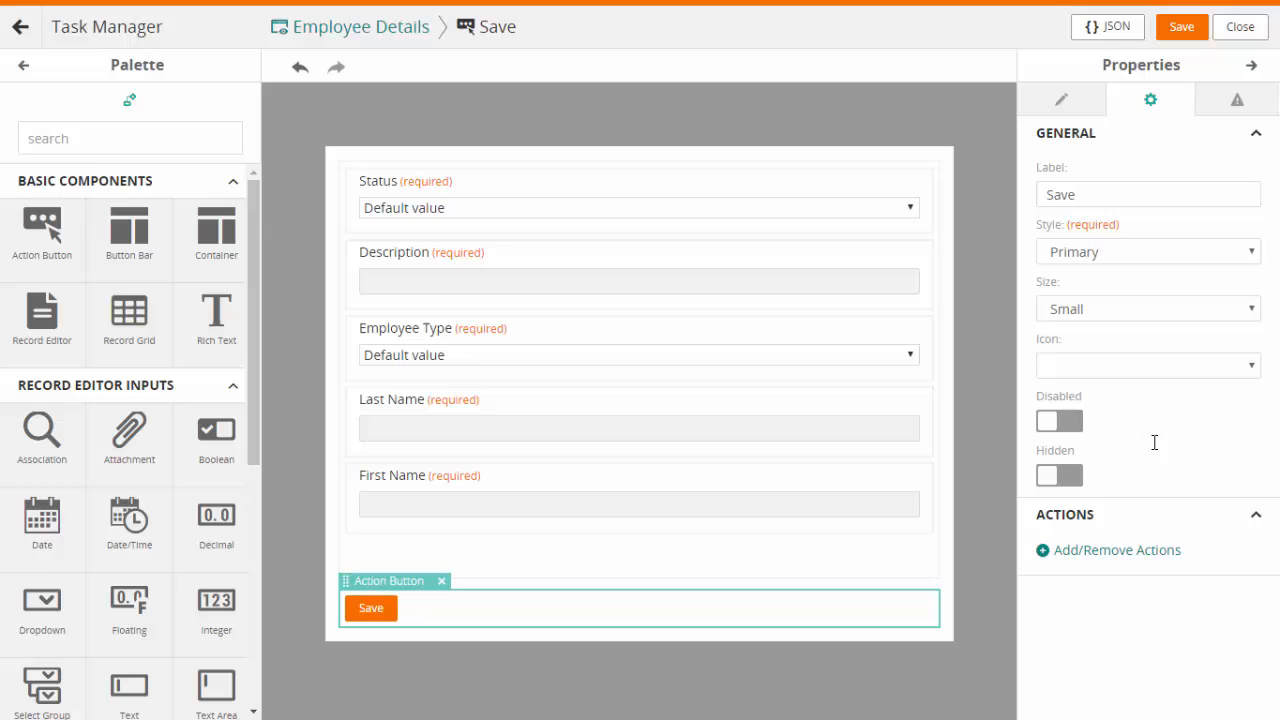
click(1181, 26)
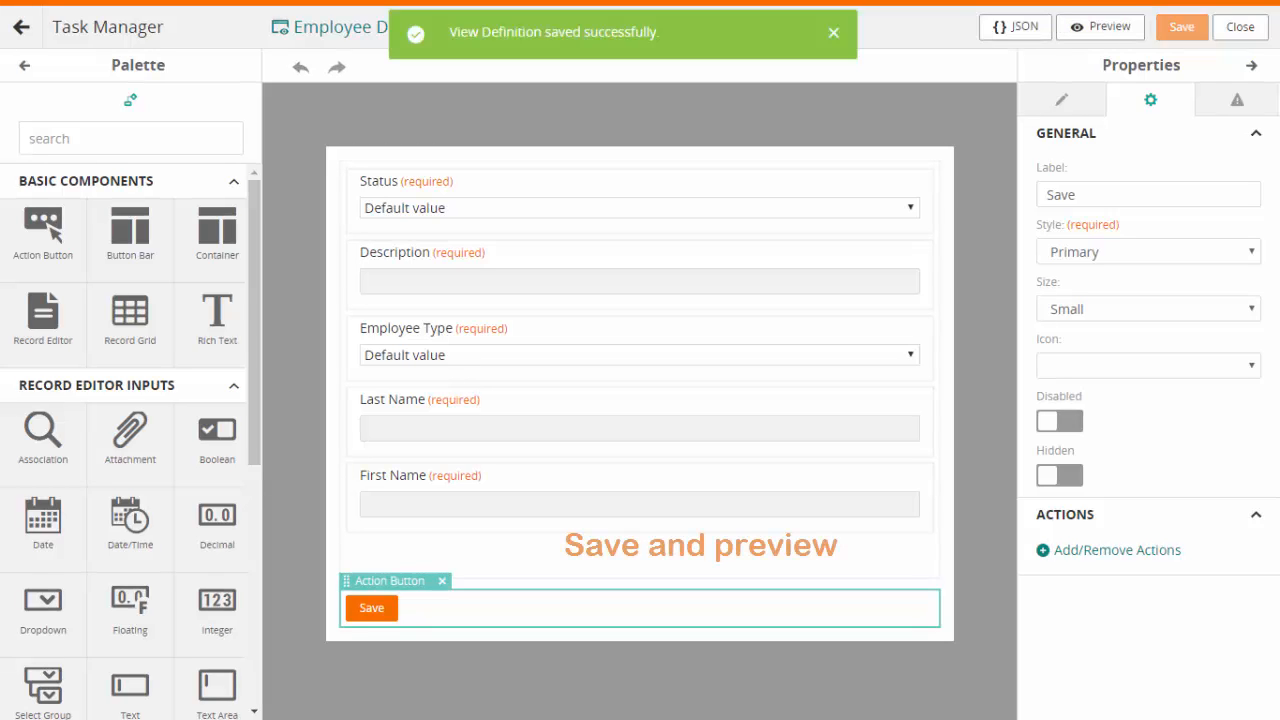